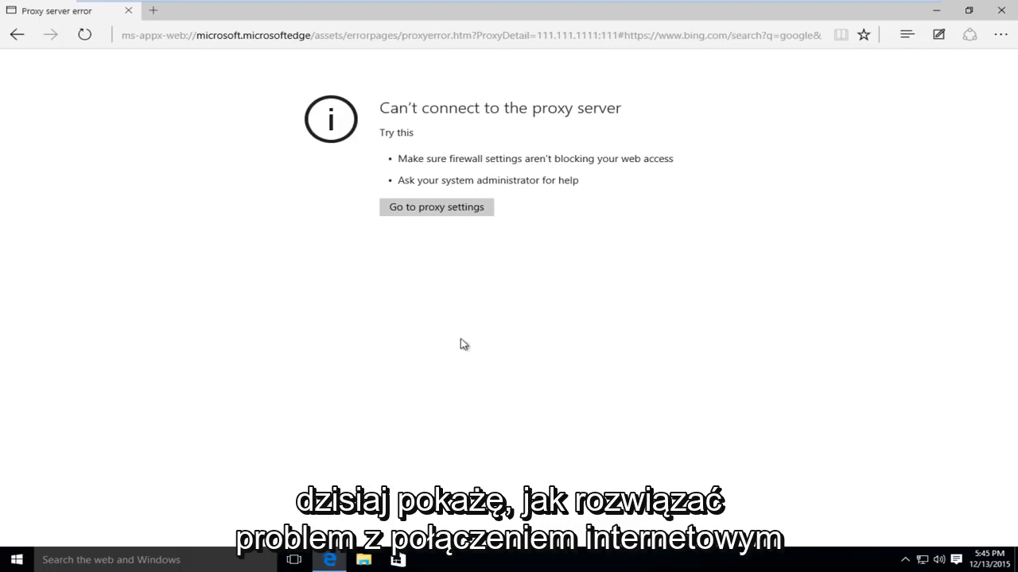
{"action": "mouse_move", "coordinate": [396, 151]}
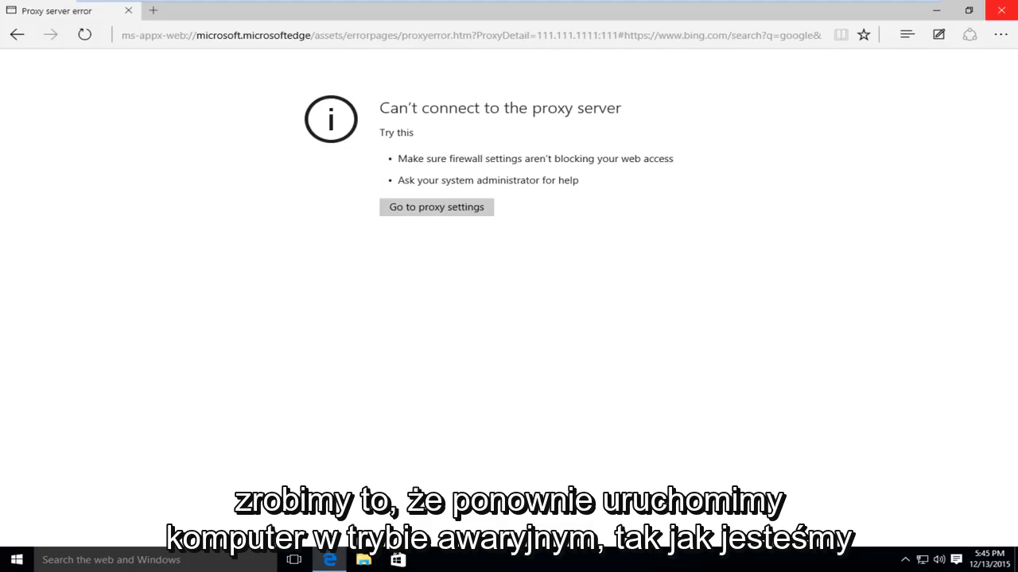
{"action": "mouse_move", "coordinate": [896, 86]}
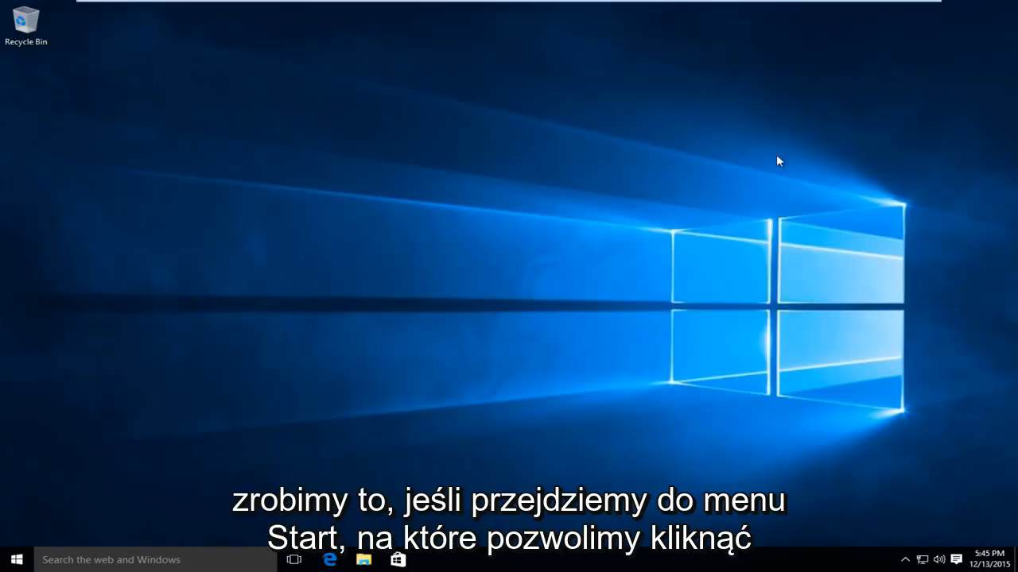
- Restart Windows from the Start menu's Power options into the recovery environment
{"action": "left_click", "coordinate": [14, 559]}
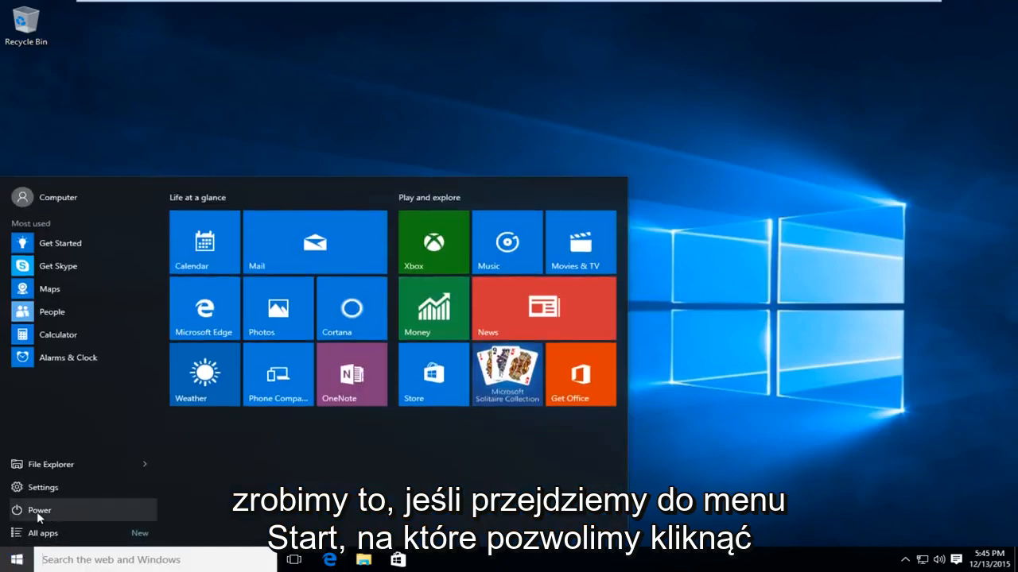
{"action": "left_click", "coordinate": [39, 510]}
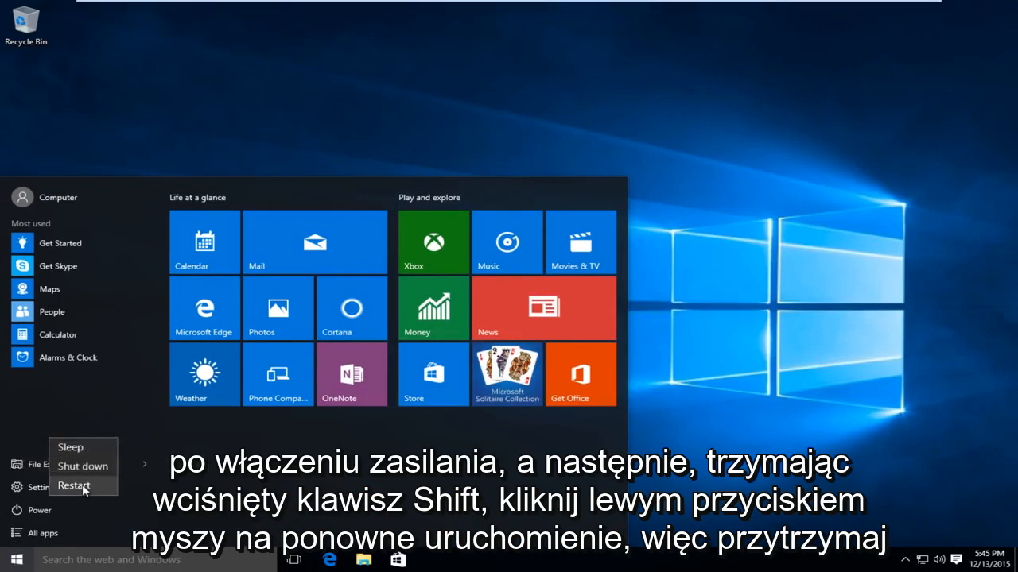
{"action": "left_click", "coordinate": [74, 486]}
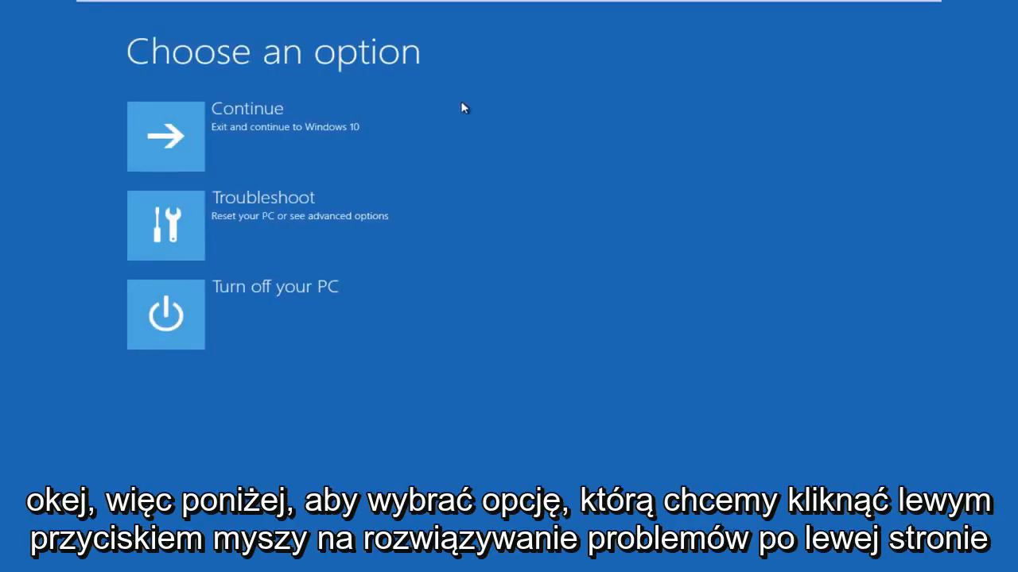
{"action": "mouse_move", "coordinate": [171, 225]}
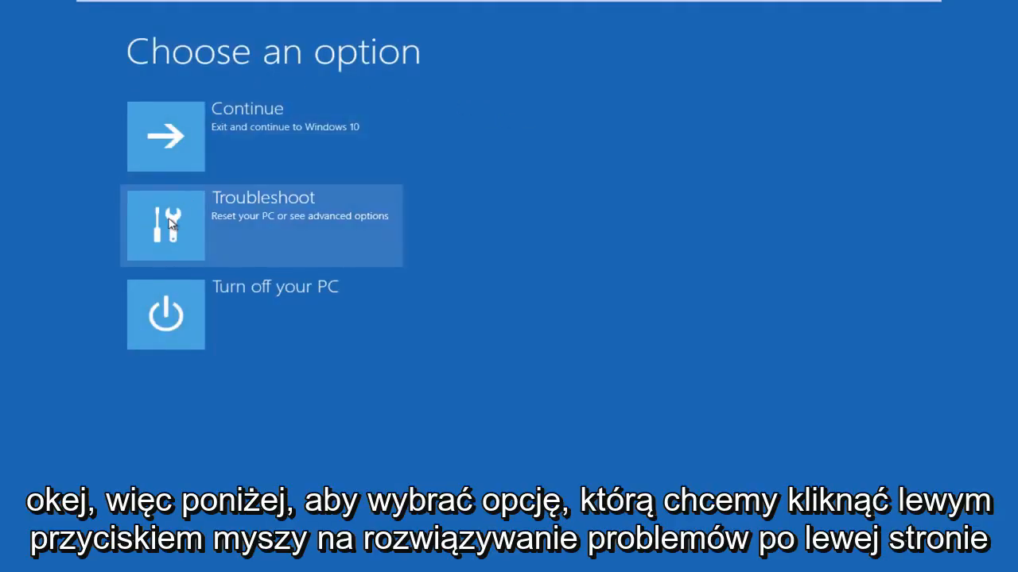
- Go through Troubleshoot and Advanced options to restart into Startup Settings
{"action": "left_click", "coordinate": [165, 225]}
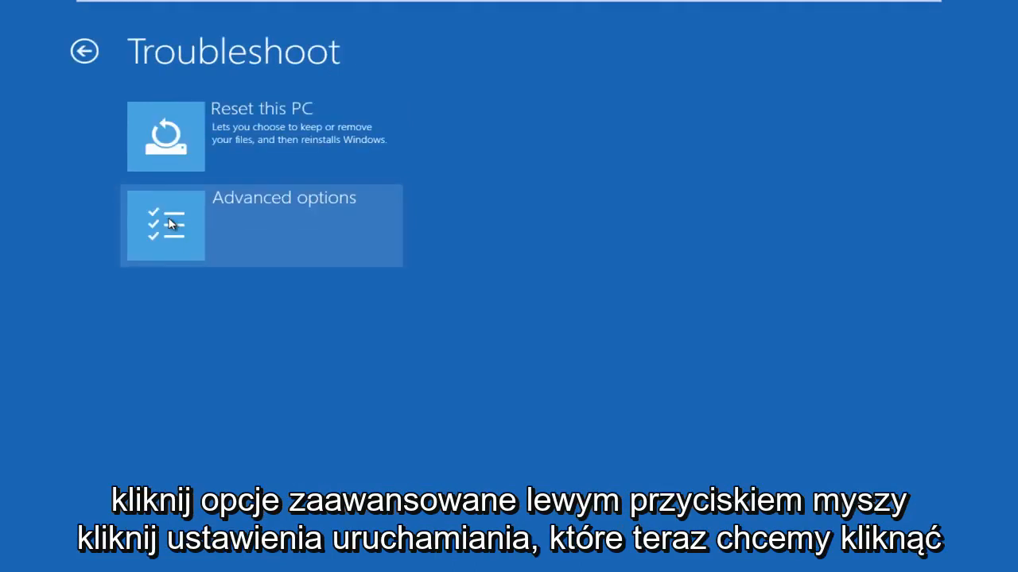
{"action": "left_click", "coordinate": [166, 225]}
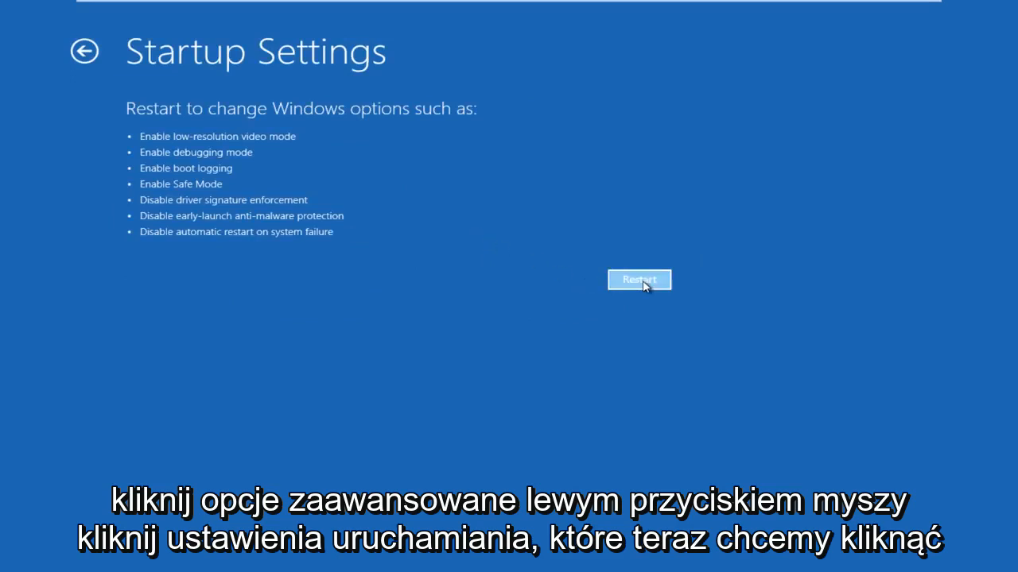
{"action": "left_click", "coordinate": [638, 280]}
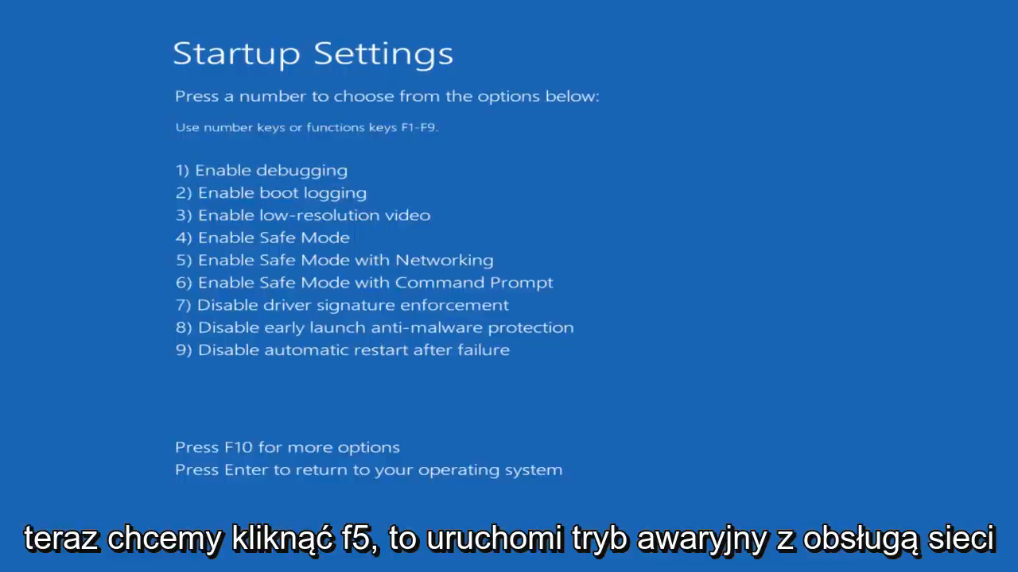
- Choose Safe Mode with Networking (F5) and sign in with the account password
{"action": "key", "text": "f5"}
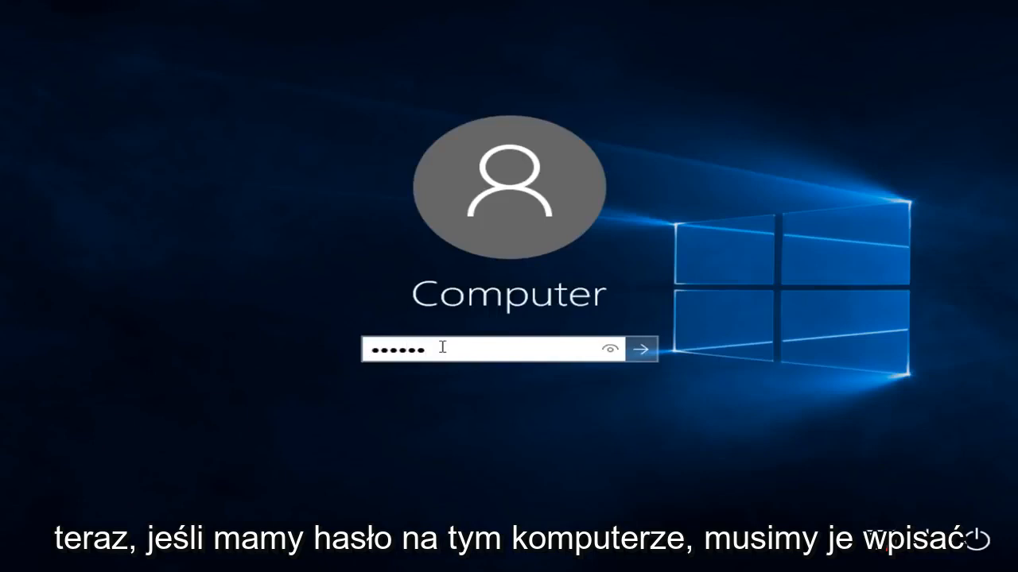
{"action": "left_click", "coordinate": [640, 349]}
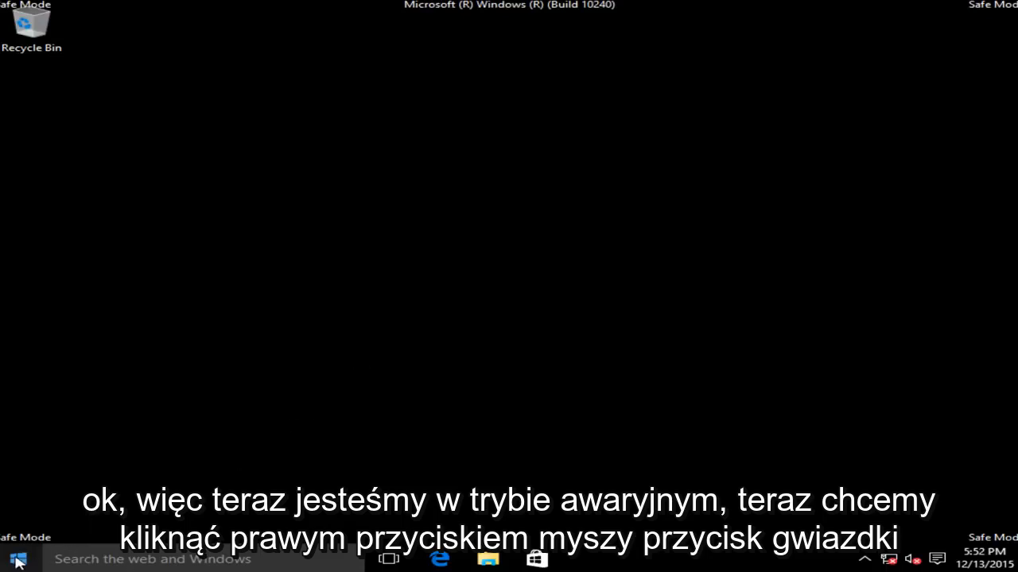
- Launch regedit from the Run dialog opened via the Start right-click menu
{"action": "right_click", "coordinate": [16, 559]}
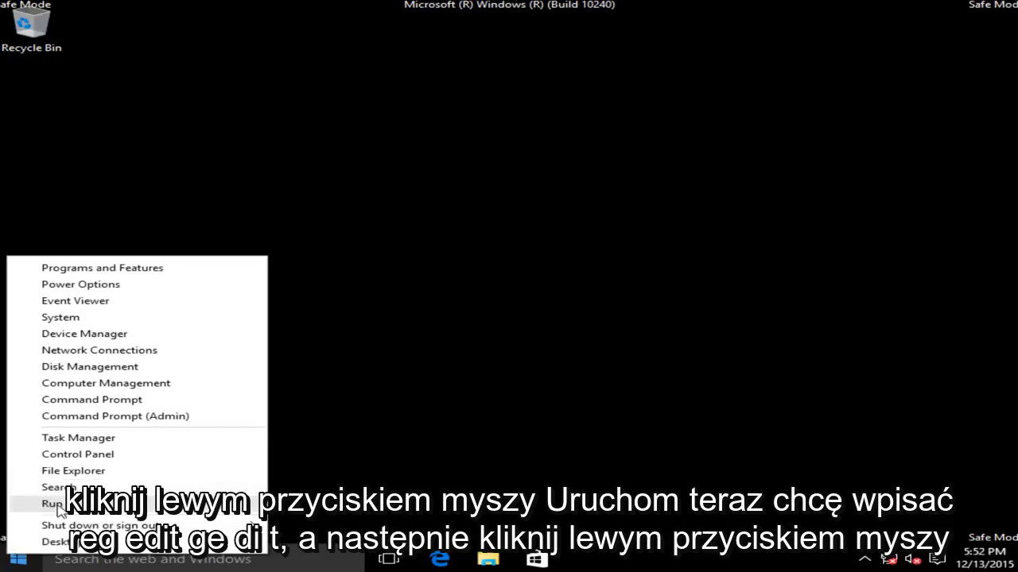
{"action": "left_click", "coordinate": [51, 504]}
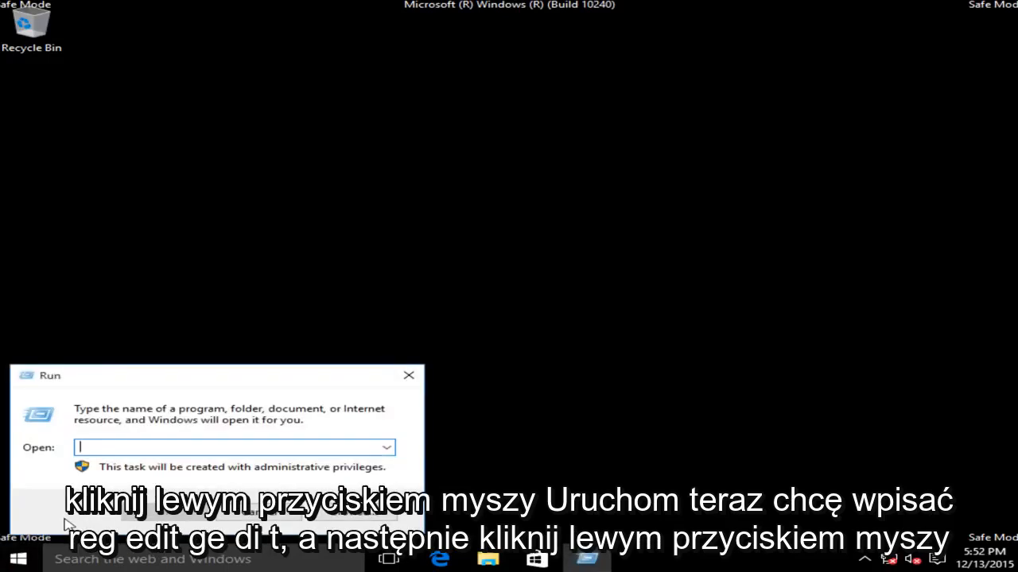
{"action": "type", "text": "reg"}
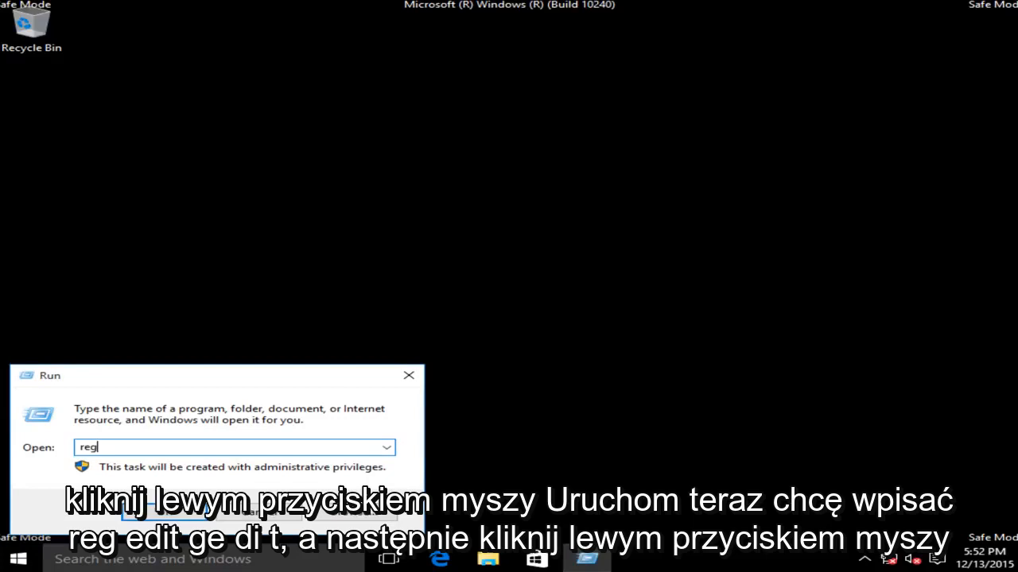
{"action": "type", "text": "edit"}
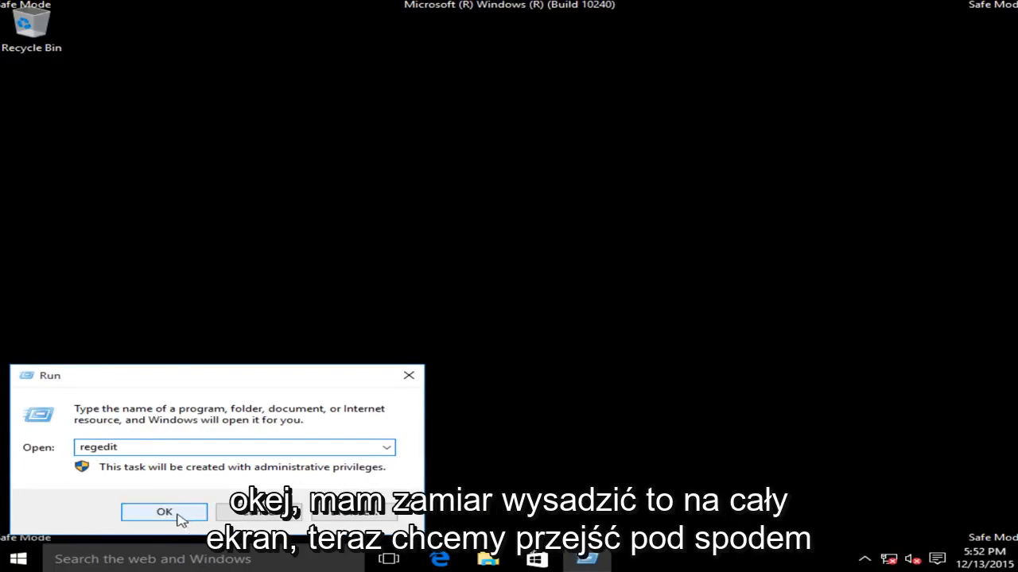
{"action": "left_click", "coordinate": [164, 512]}
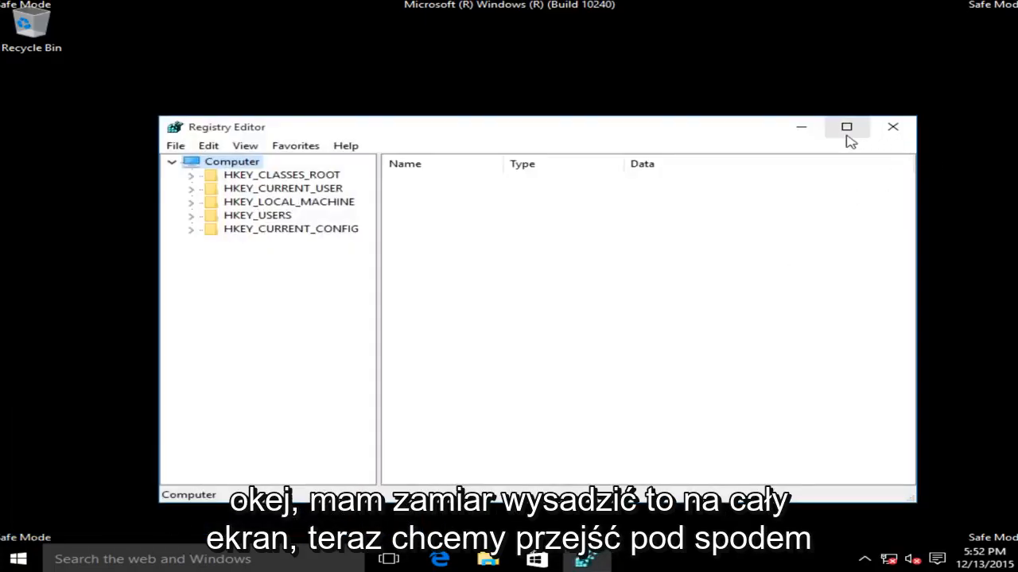
- Maximize Registry Editor and navigate HKEY_CURRENT_USER\Software\Microsoft\Windows\CurrentVersion\Internet Settings
{"action": "left_click", "coordinate": [846, 126]}
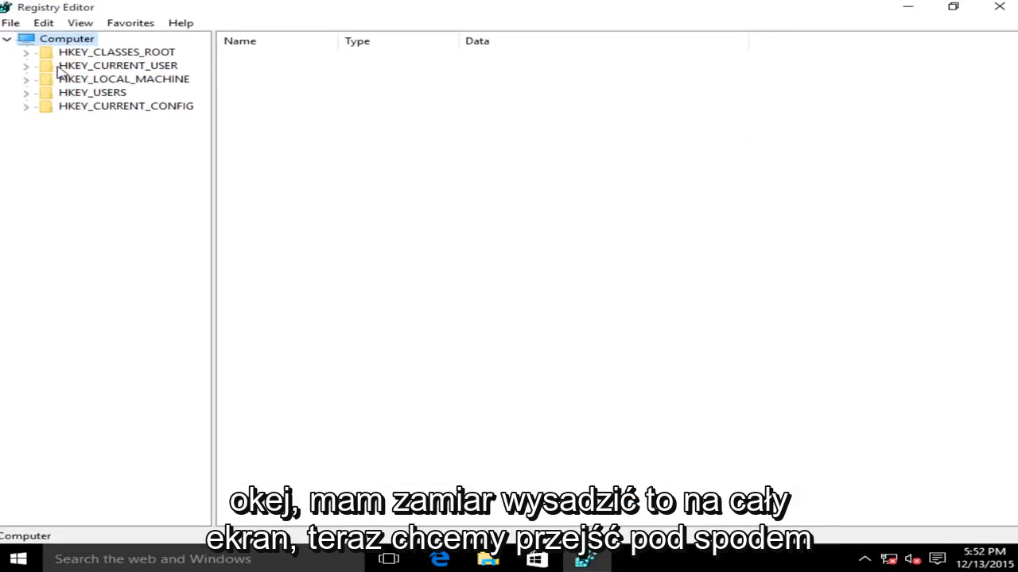
{"action": "left_click", "coordinate": [118, 66]}
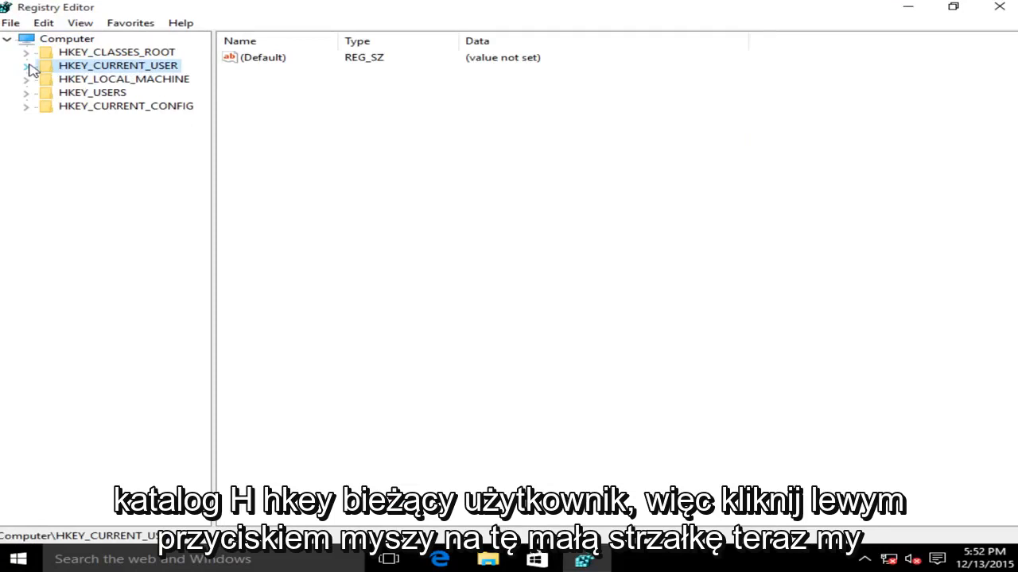
{"action": "left_click", "coordinate": [26, 65]}
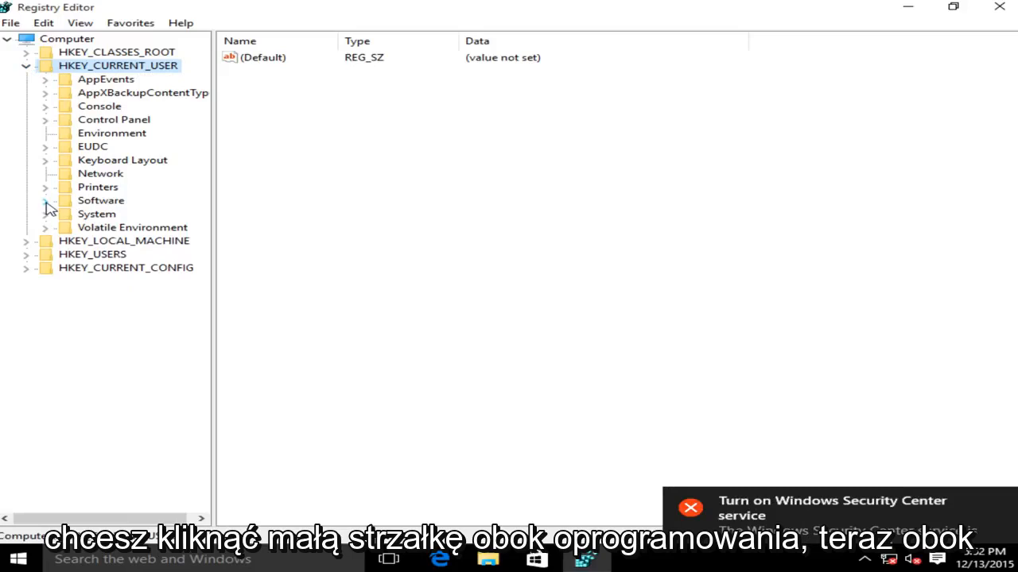
{"action": "left_click", "coordinate": [46, 200]}
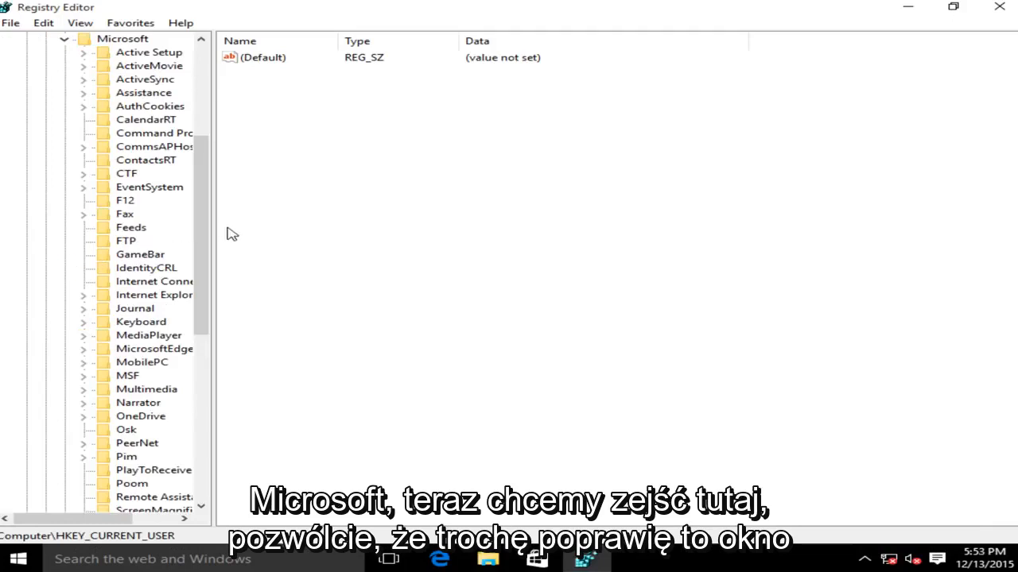
{"action": "mouse_move", "coordinate": [205, 72]}
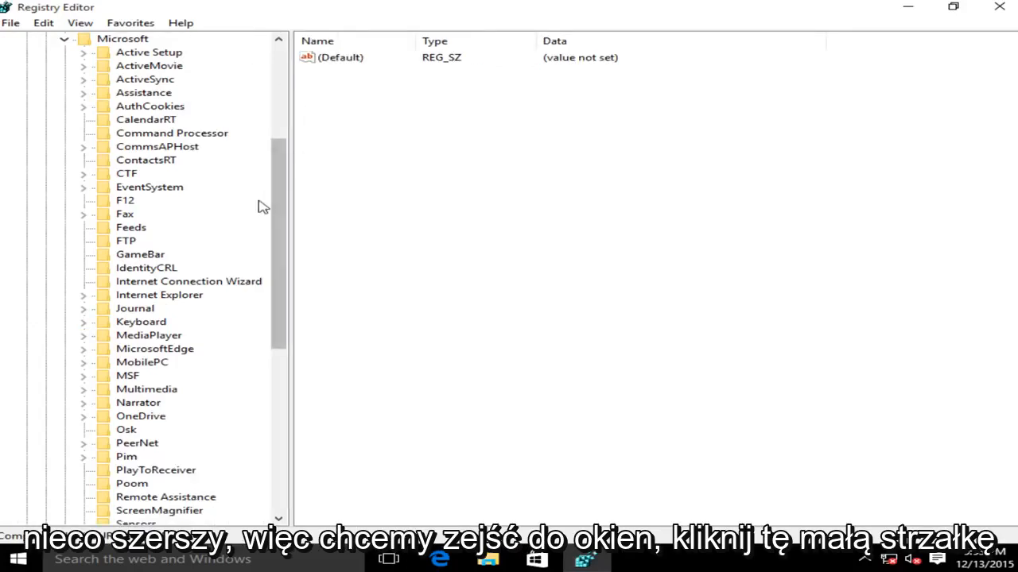
{"action": "scroll", "scroll_direction": "down", "scroll_amount": 3}
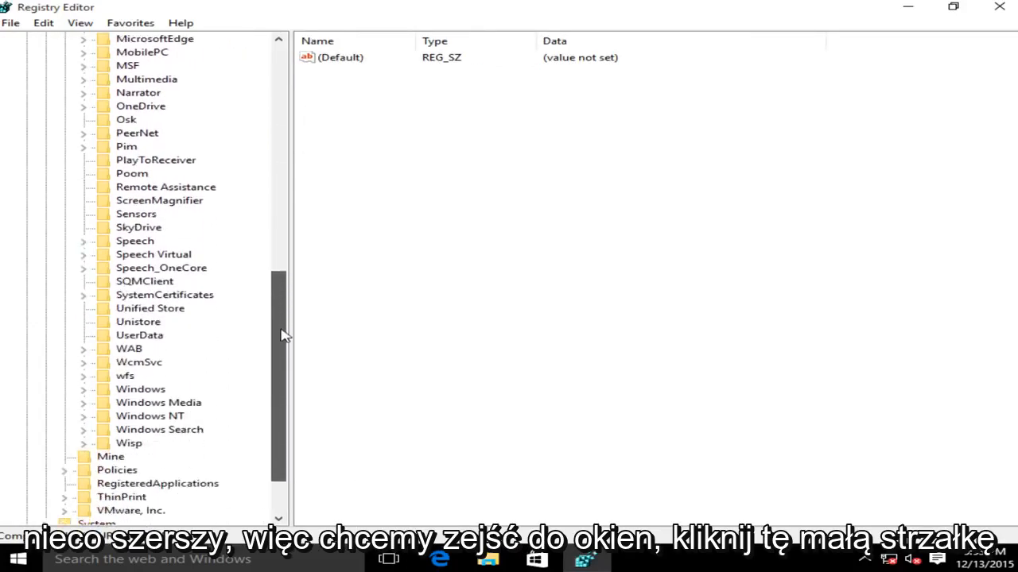
{"action": "left_click", "coordinate": [83, 389]}
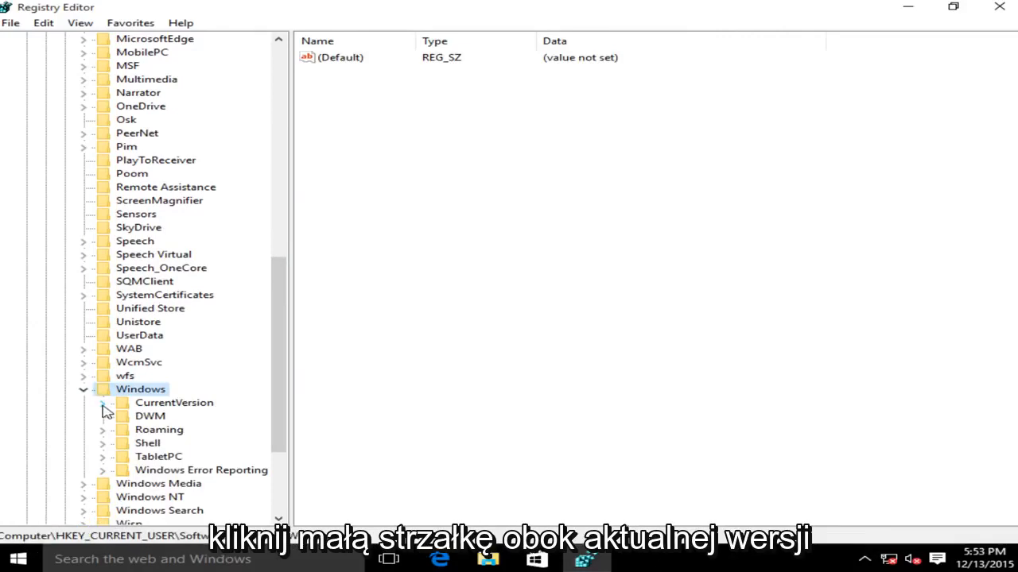
{"action": "left_click", "coordinate": [102, 402]}
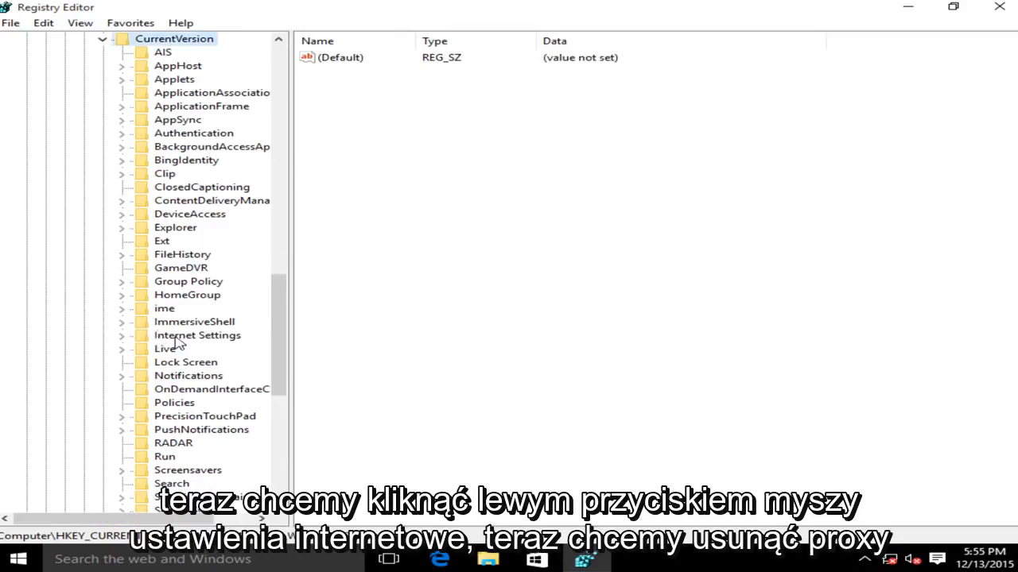
{"action": "left_click", "coordinate": [197, 335]}
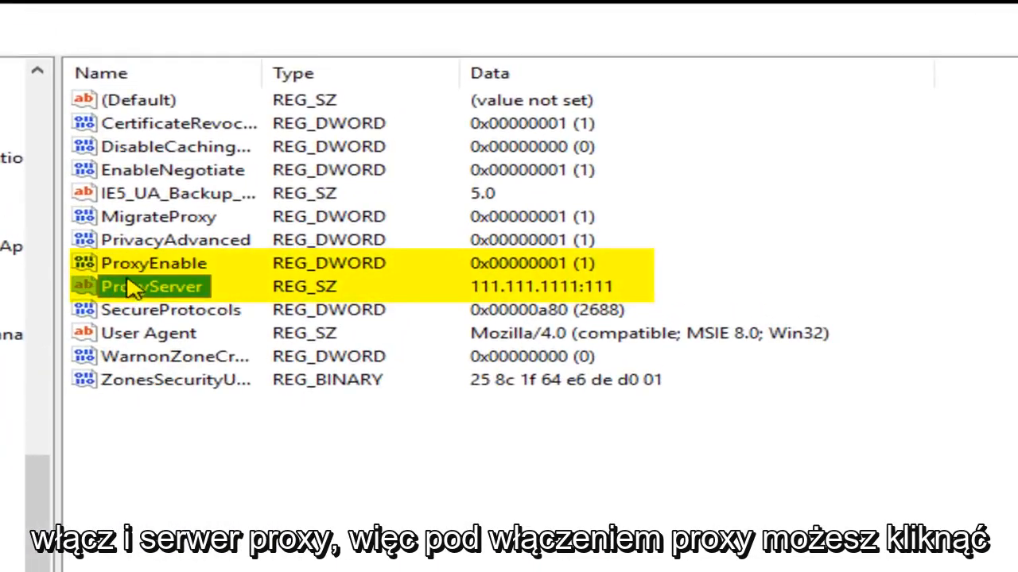
- Delete the ProxyEnable value and confirm the deletion
{"action": "left_click", "coordinate": [153, 263]}
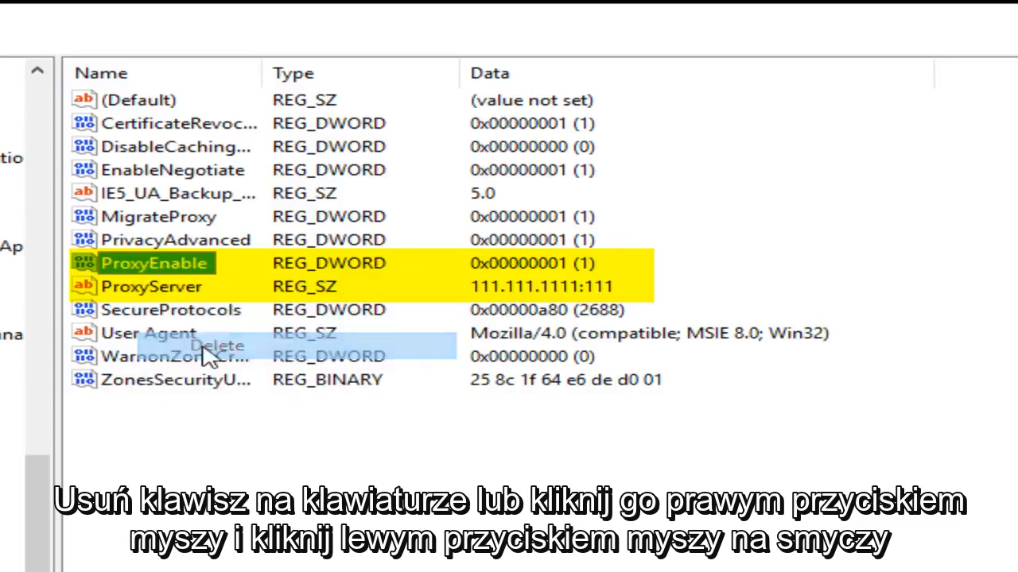
{"action": "left_click", "coordinate": [216, 345]}
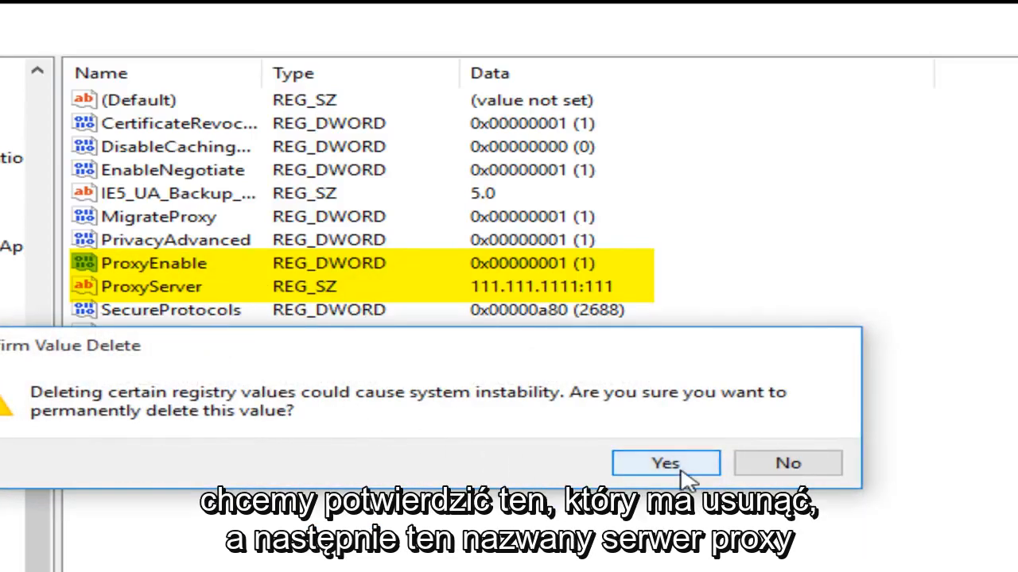
{"action": "left_click", "coordinate": [665, 463]}
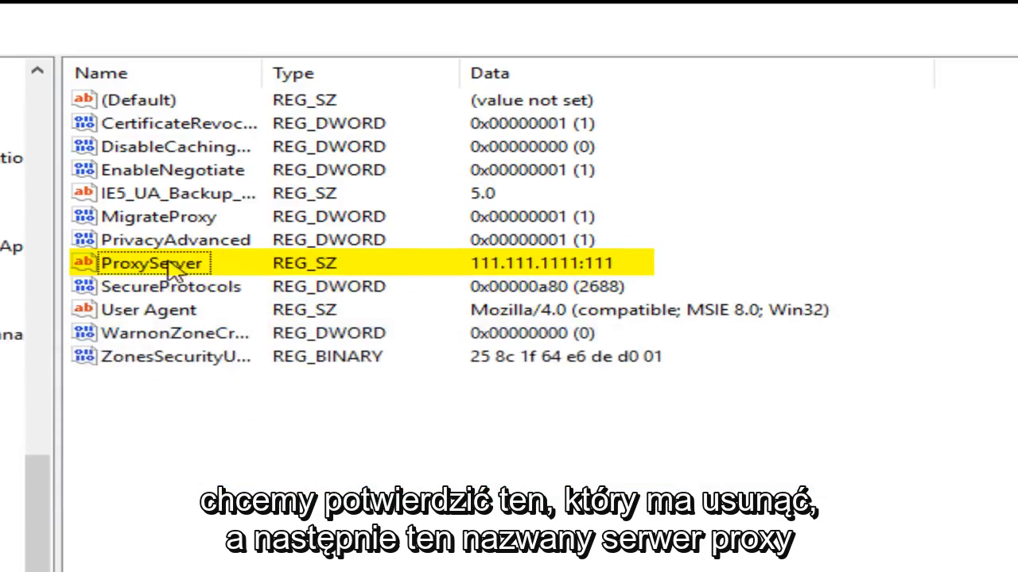
- Delete the ProxyServer value and confirm the deletion
{"action": "left_click", "coordinate": [151, 264]}
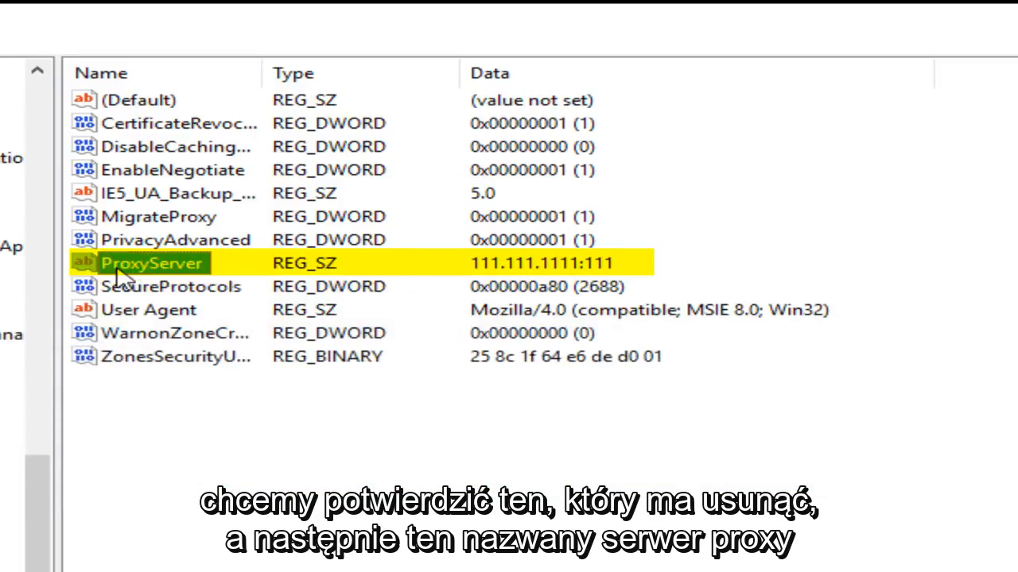
{"action": "right_click", "coordinate": [159, 263]}
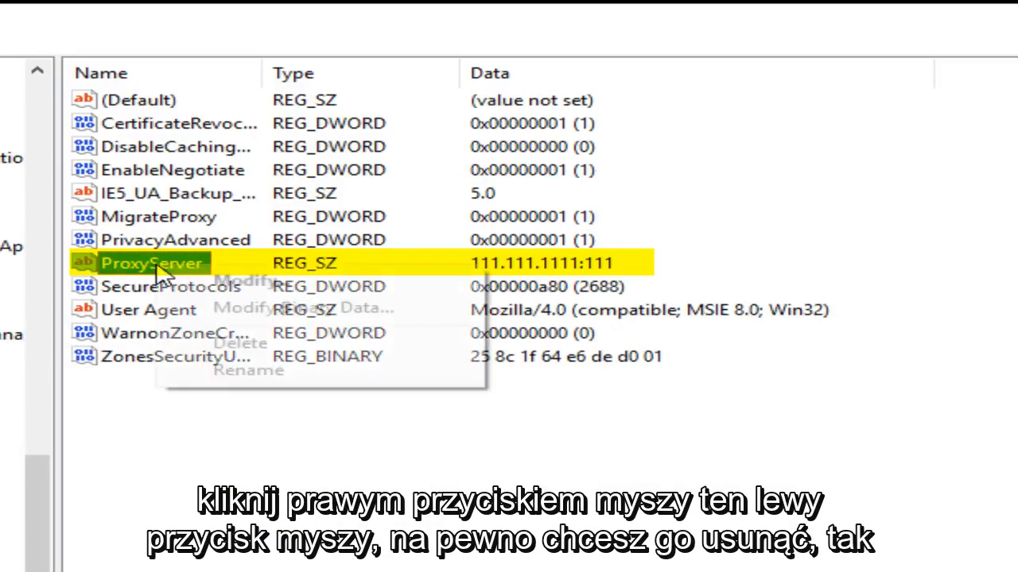
{"action": "left_click", "coordinate": [240, 344]}
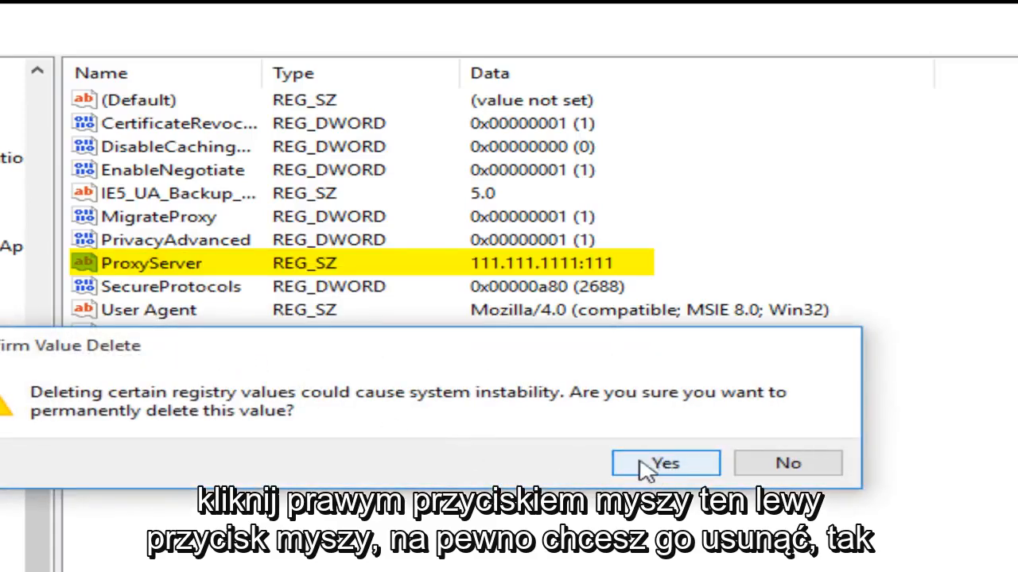
{"action": "left_click", "coordinate": [664, 462]}
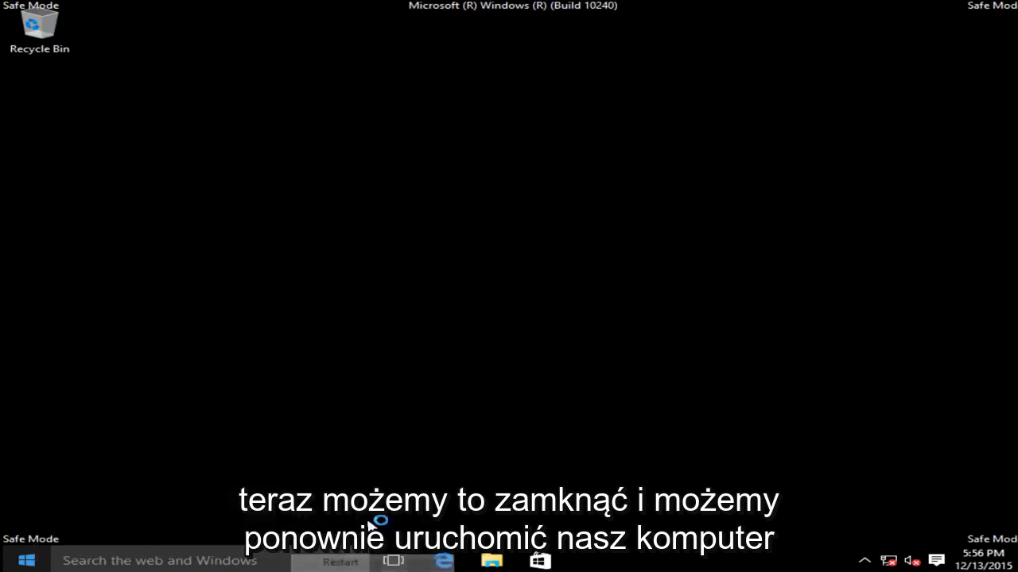
- Restart Windows out of Safe Mode to the normal sign-in screen
{"action": "left_click", "coordinate": [341, 561]}
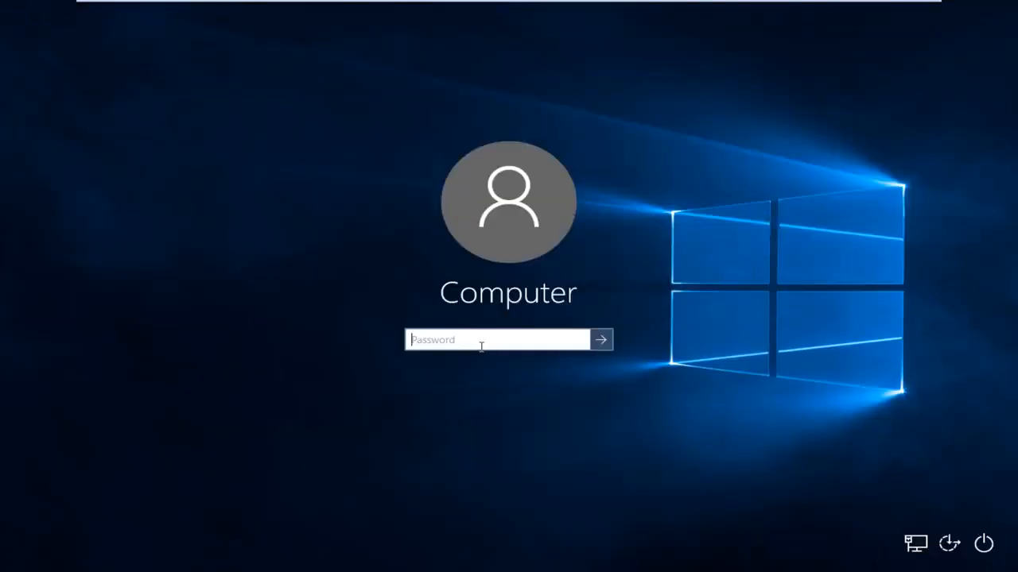
- Sign in to the Computer account and launch Microsoft Edge
{"action": "left_click", "coordinate": [601, 339]}
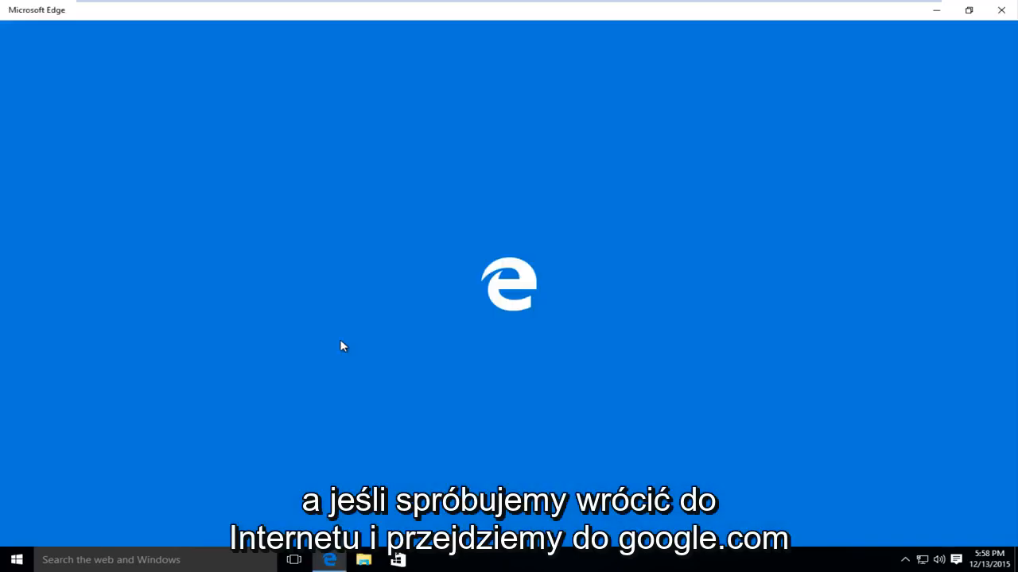
- Enter google.com in Edge's search box and navigate to it
{"action": "type", "text": "goog"}
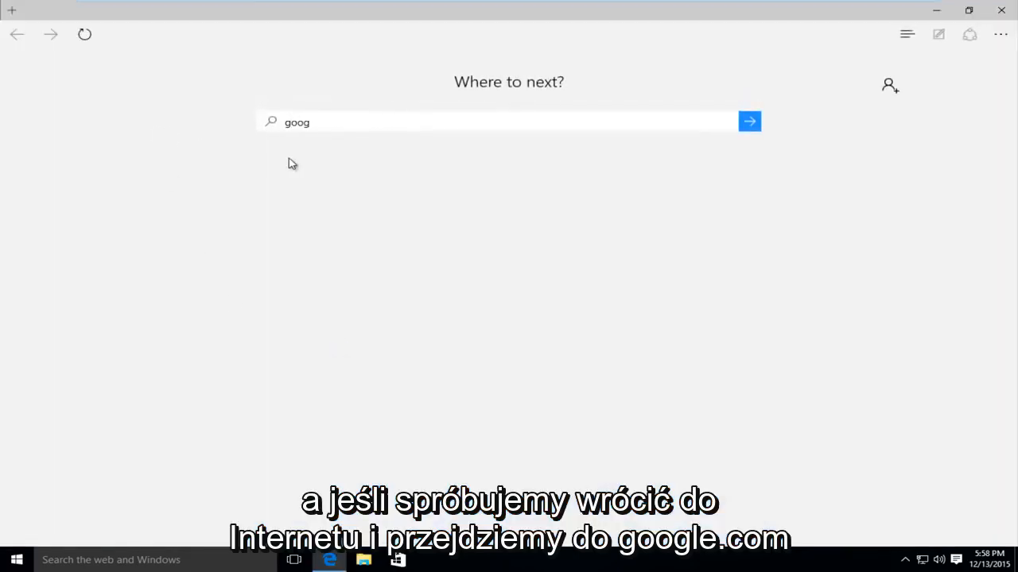
{"action": "left_click", "coordinate": [748, 122]}
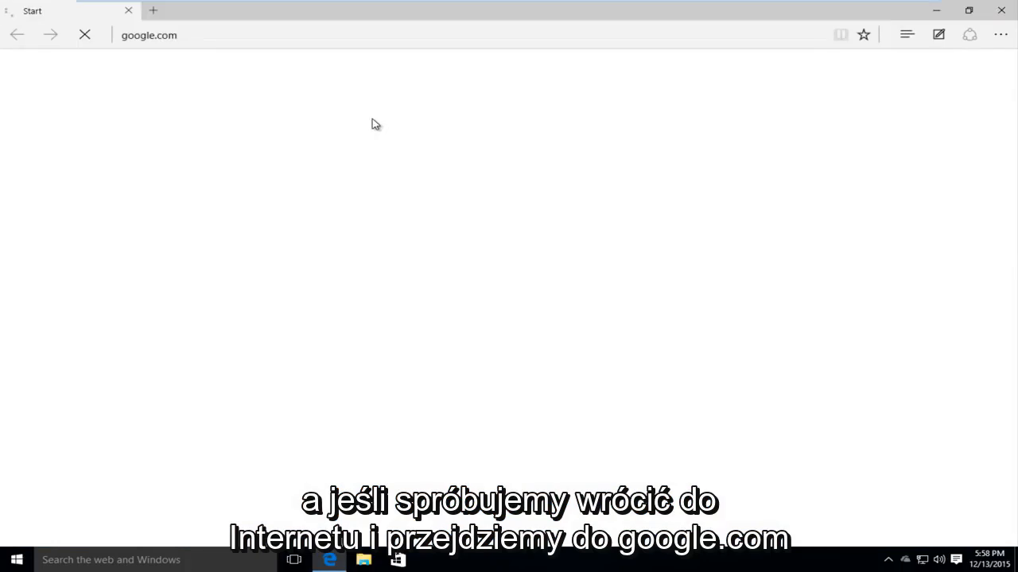